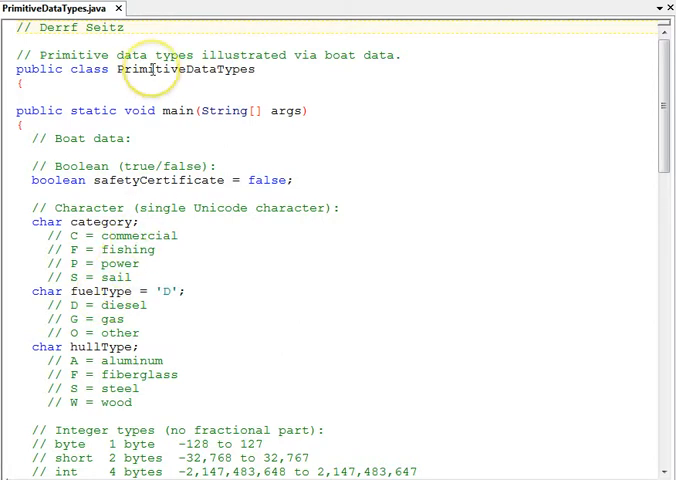
pyautogui.moveTo(155, 192)
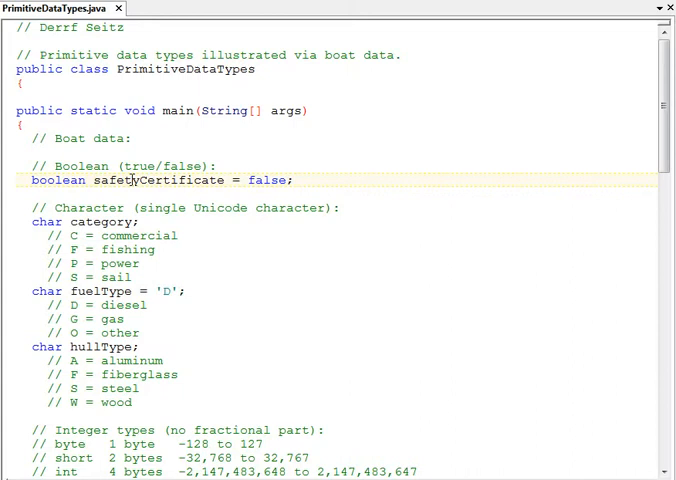
pyautogui.moveTo(133, 180)
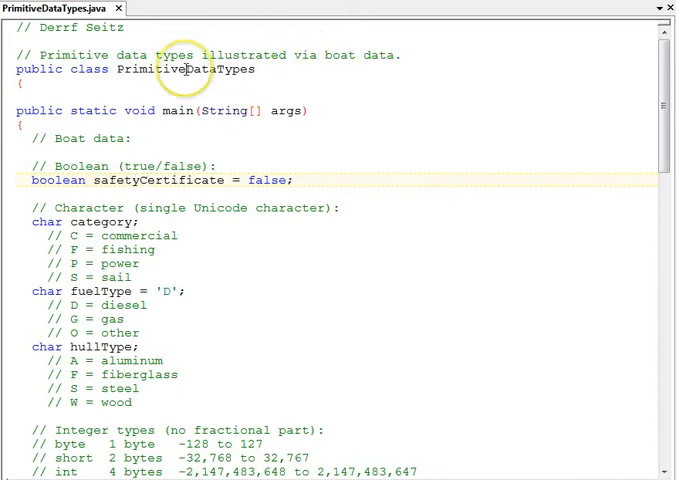
pyautogui.moveTo(180, 181)
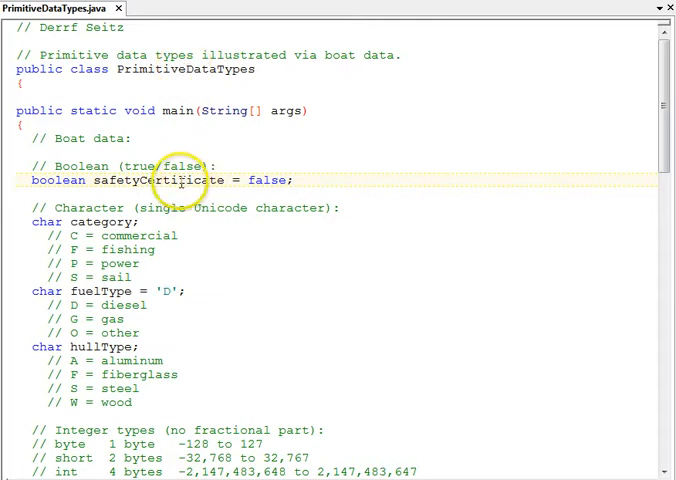
# Inspect the top of PrimitiveDataTypes.java, selecting words in the opening comments
pyautogui.scroll(-3)
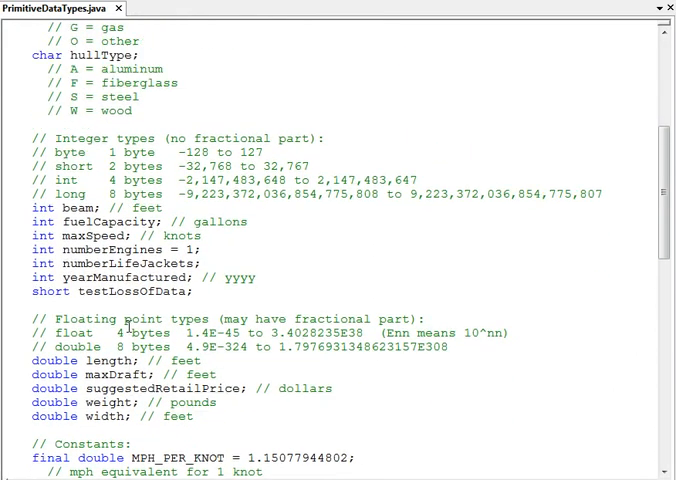
pyautogui.scroll(3)
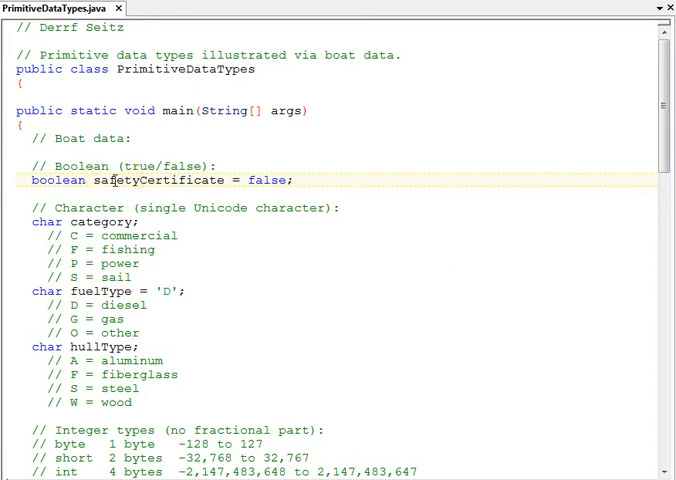
pyautogui.click(130, 185)
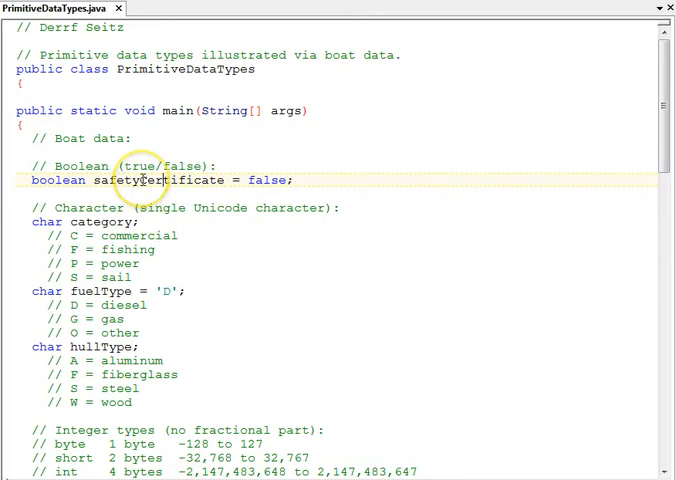
pyautogui.doubleClick(148, 180)
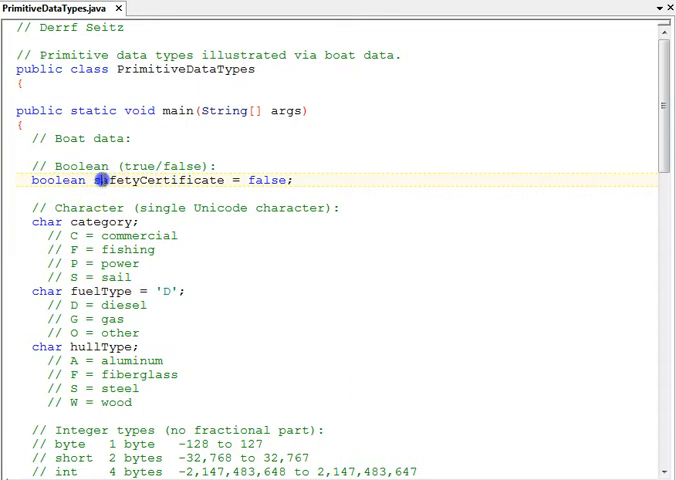
pyautogui.moveTo(100, 181)
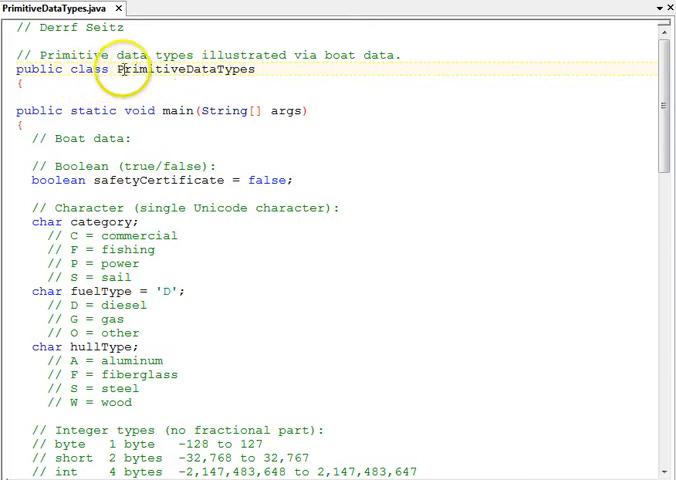
pyautogui.click(133, 69)
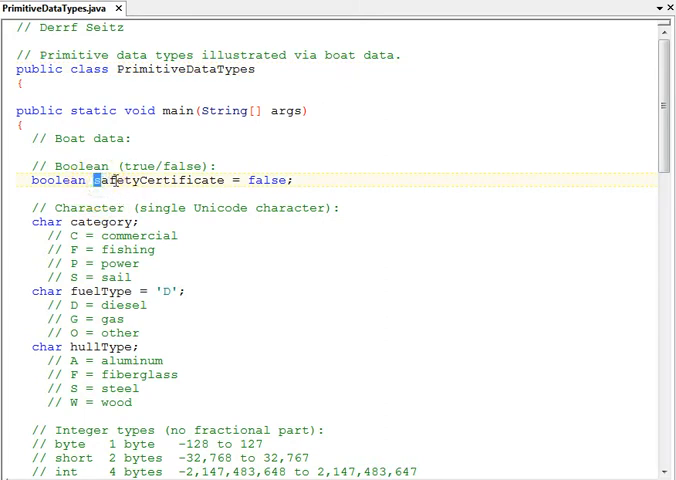
pyautogui.doubleClick(110, 180)
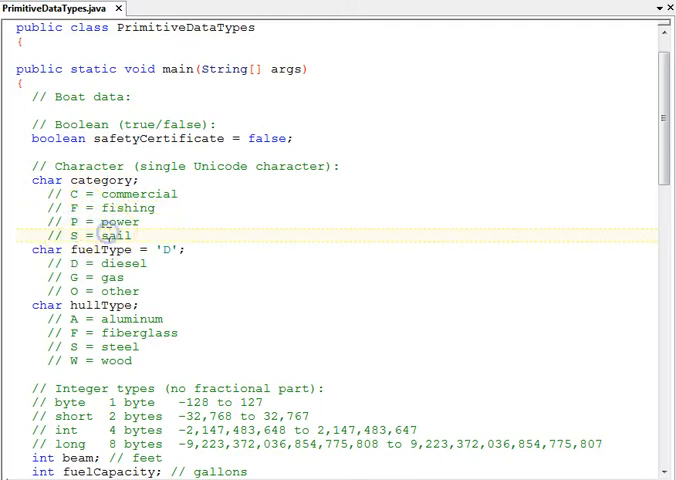
pyautogui.moveTo(108, 179)
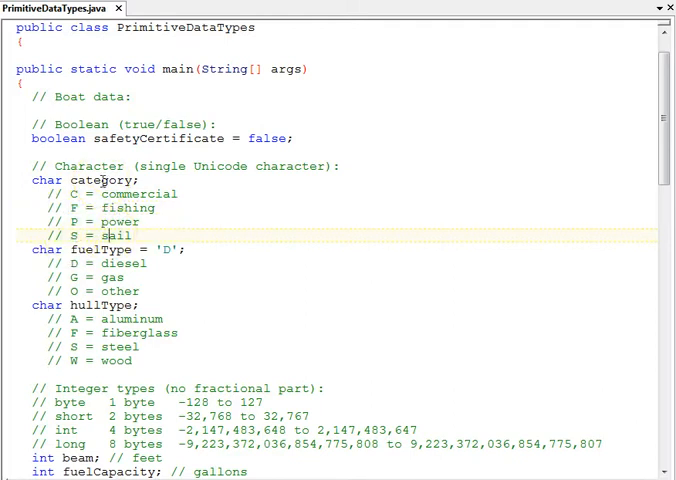
# Scroll down through the boat-data program's declarations
pyautogui.scroll(-3)
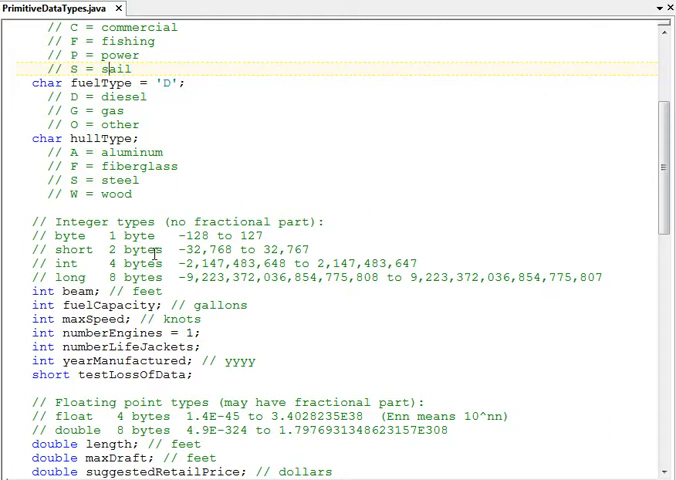
pyautogui.moveTo(88, 235)
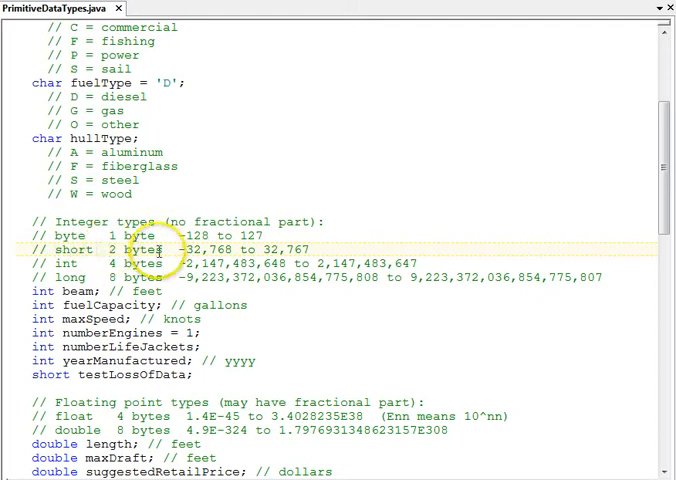
pyautogui.moveTo(290, 263)
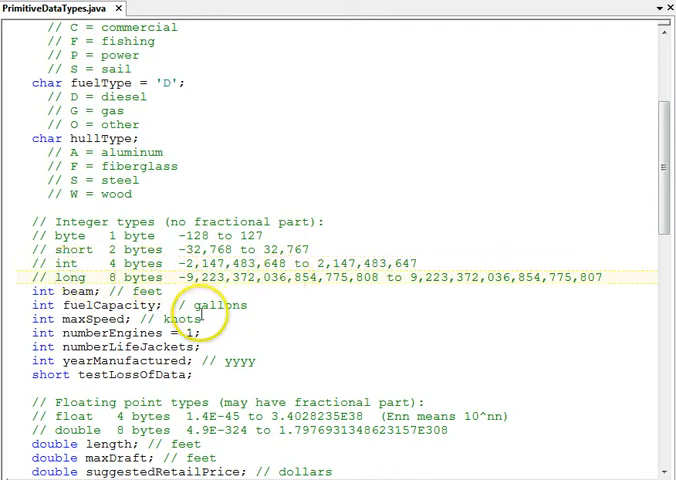
pyautogui.scroll(-3)
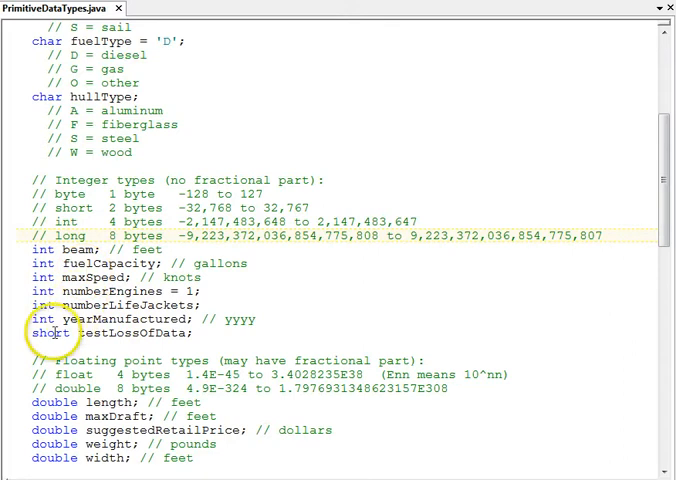
pyautogui.click(90, 333)
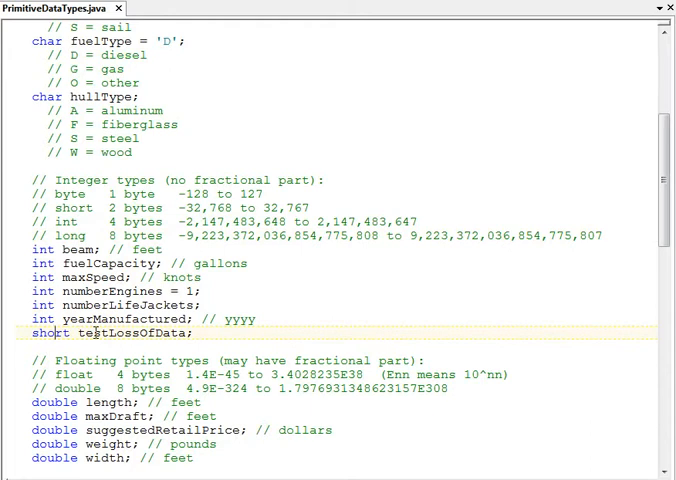
pyautogui.scroll(-3)
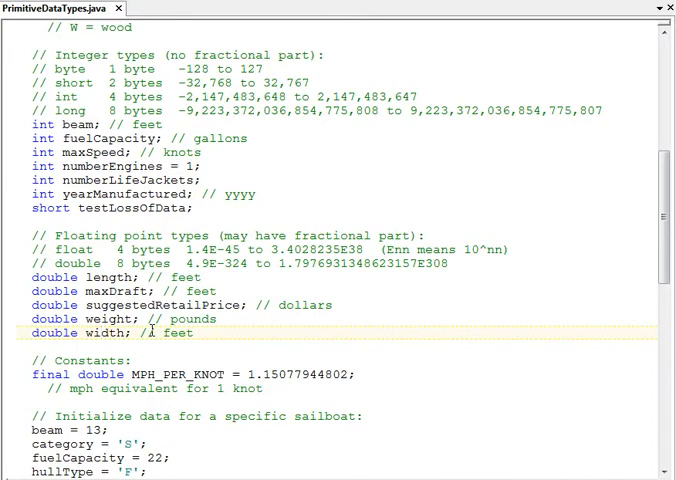
pyautogui.scroll(3)
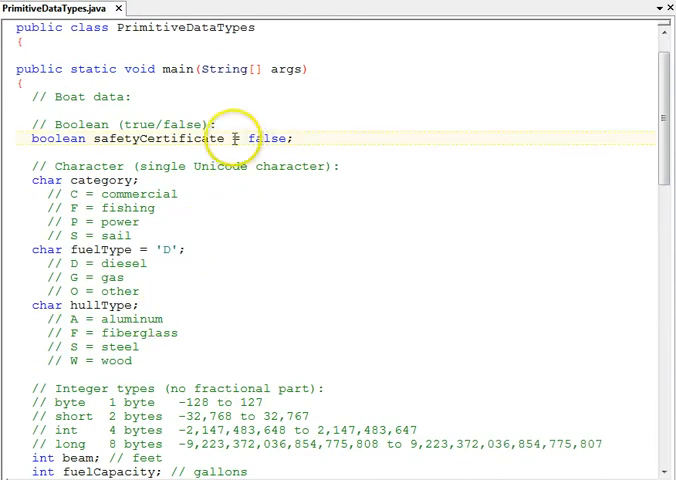
pyautogui.scroll(-3)
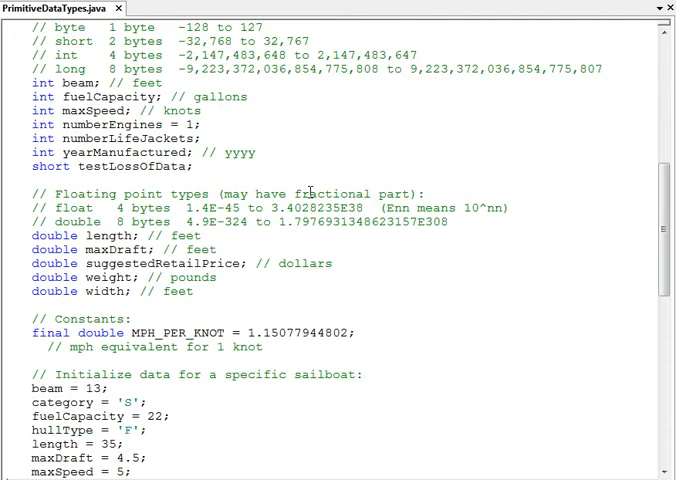
pyautogui.scroll(-3)
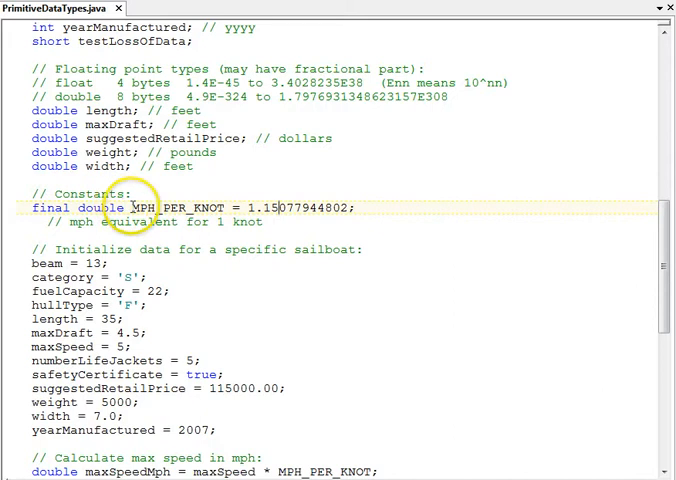
# Select words on a source line while reviewing the surrounding code
pyautogui.doubleClick(178, 207)
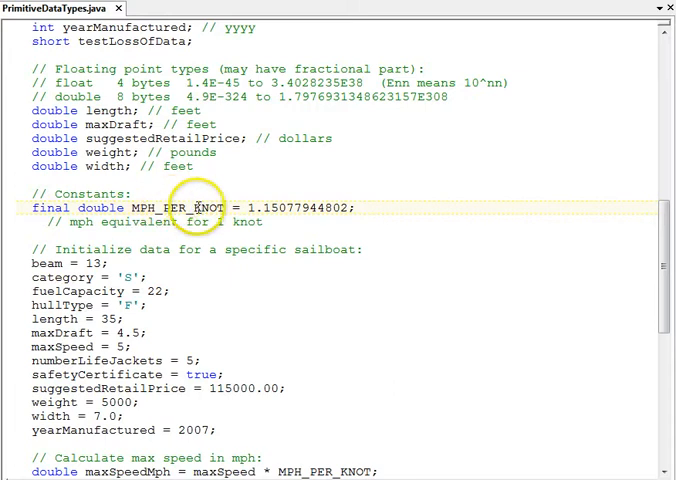
pyautogui.click(205, 207)
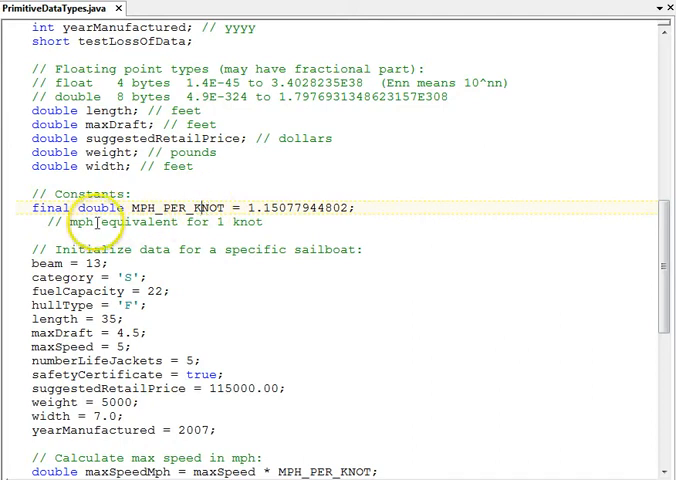
pyautogui.moveTo(248, 222)
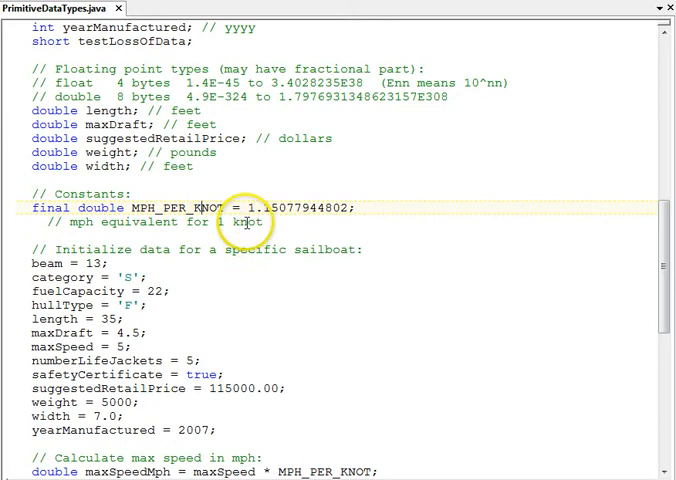
pyautogui.doubleClick(290, 208)
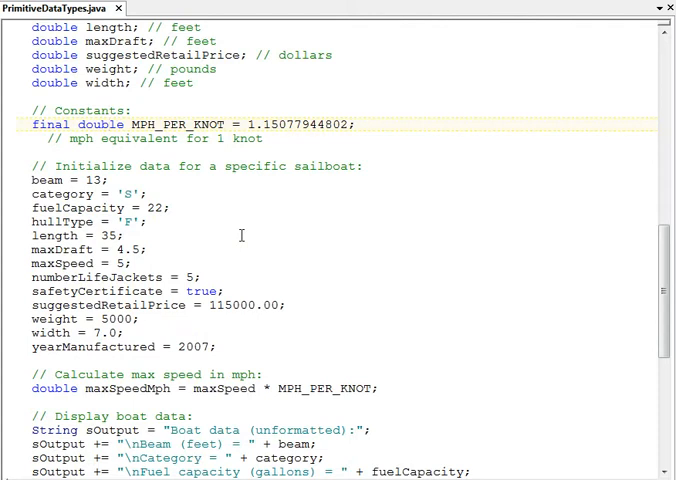
pyautogui.scroll(-3)
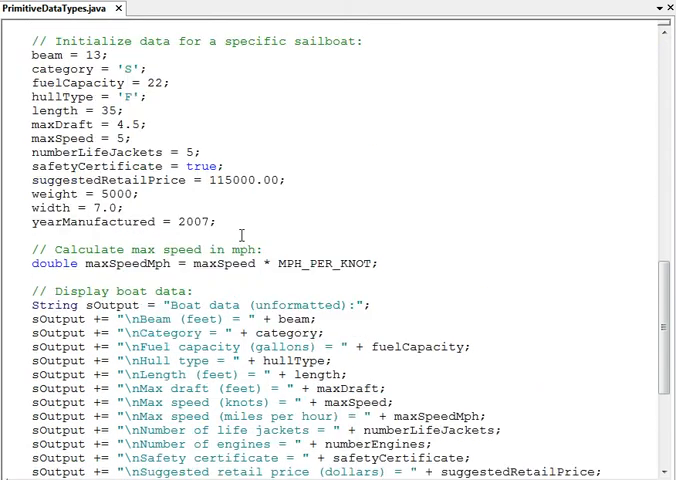
pyautogui.scroll(3)
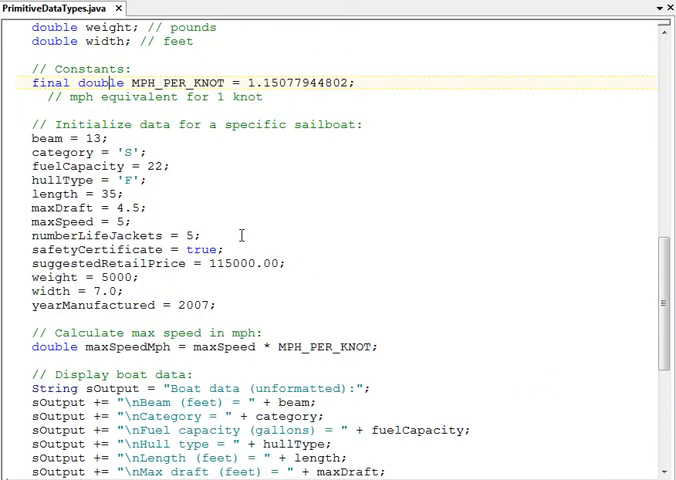
pyautogui.scroll(3)
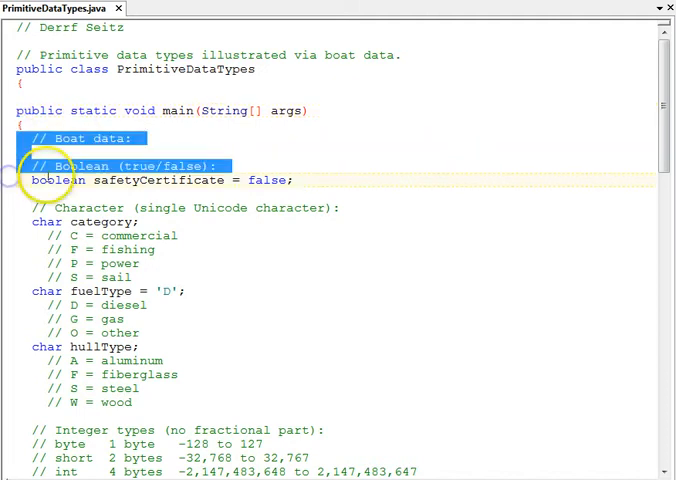
# Clear the selection on the opening comments and move back down the source
pyautogui.click(55, 180)
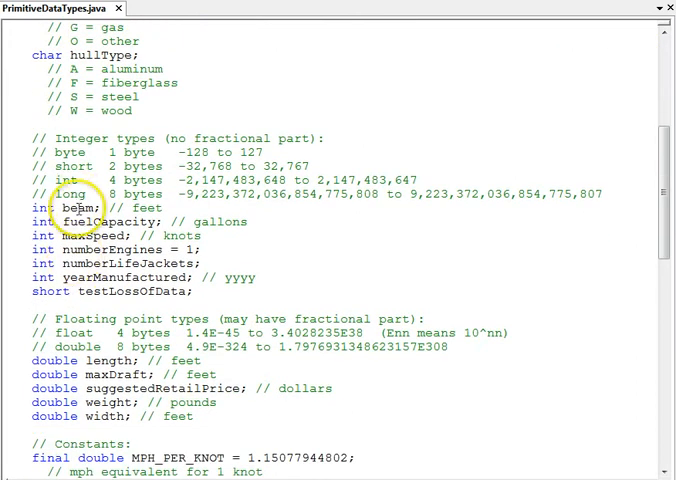
pyautogui.scroll(-3)
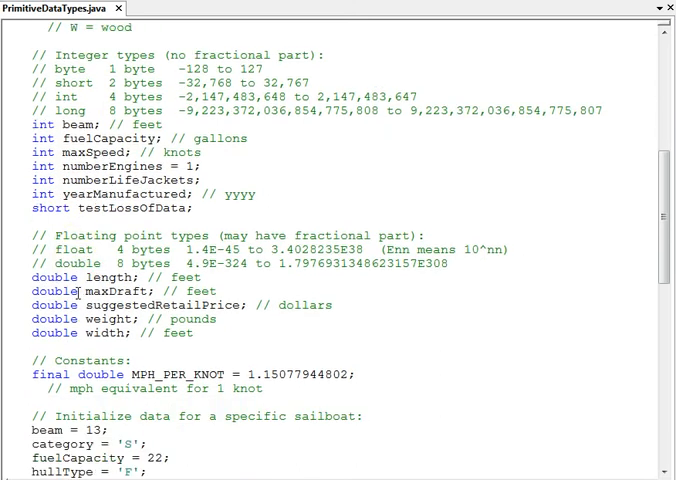
pyautogui.scroll(-3)
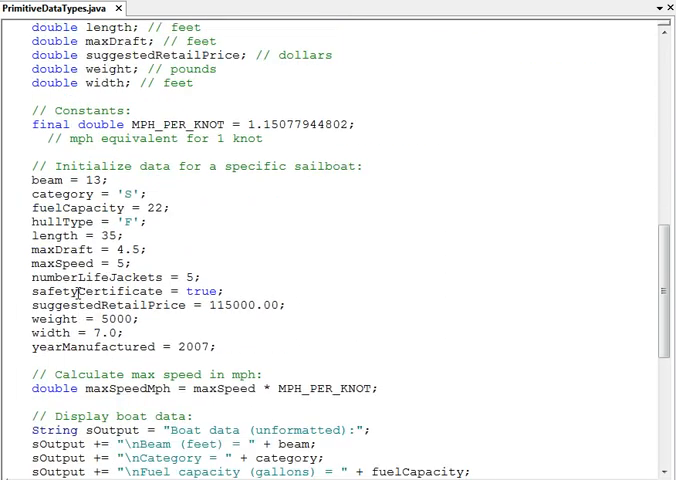
pyautogui.scroll(-3)
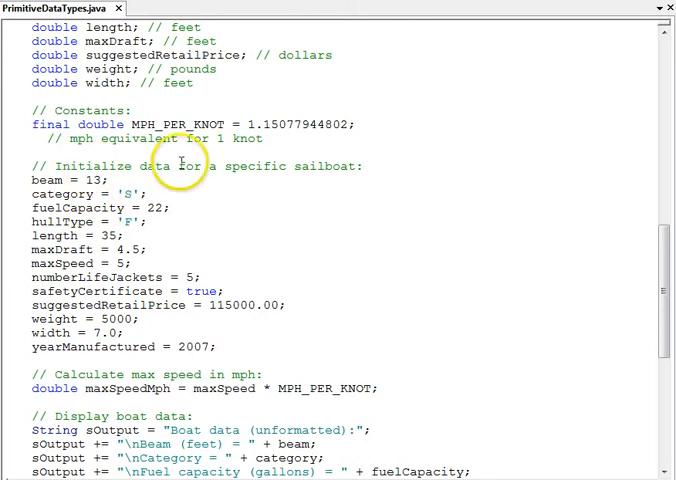
pyautogui.moveTo(283, 168)
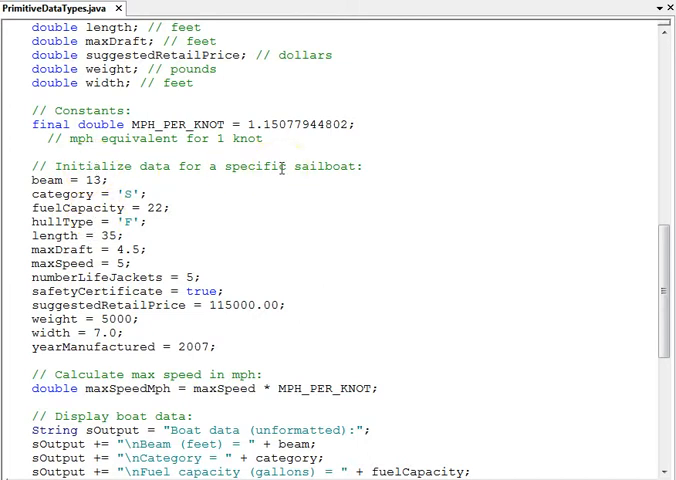
pyautogui.click(45, 180)
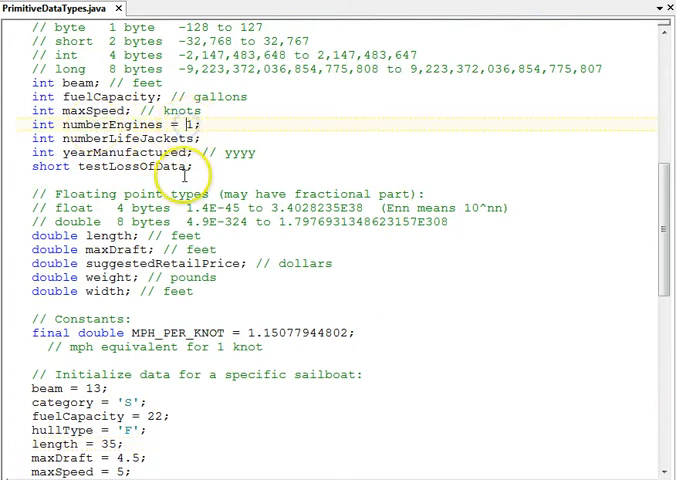
# Scroll down to the short testLossOfData line and select its 50000 value
pyautogui.scroll(-3)
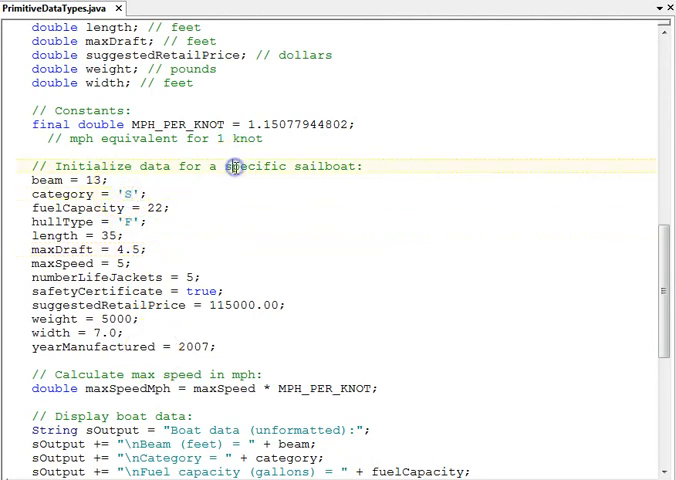
pyautogui.scroll(-3)
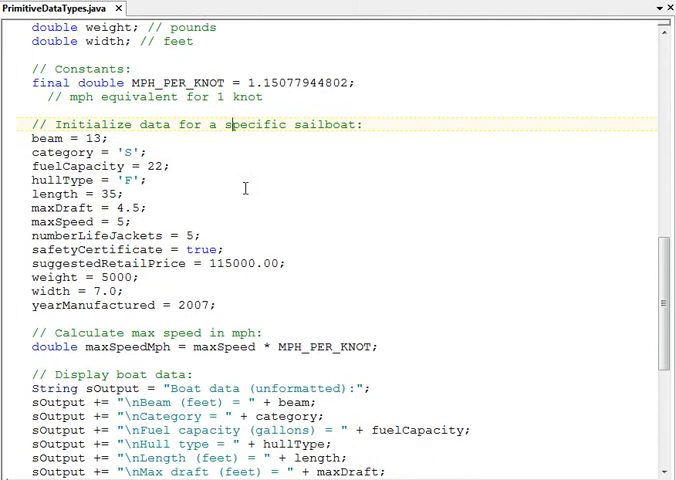
pyautogui.scroll(-3)
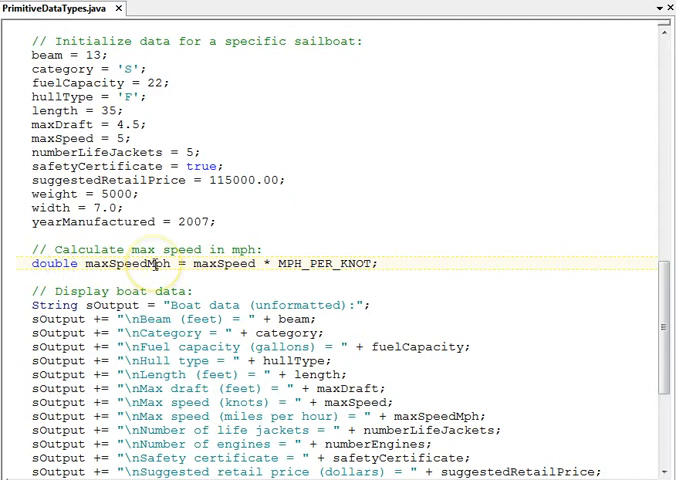
pyautogui.scroll(-3)
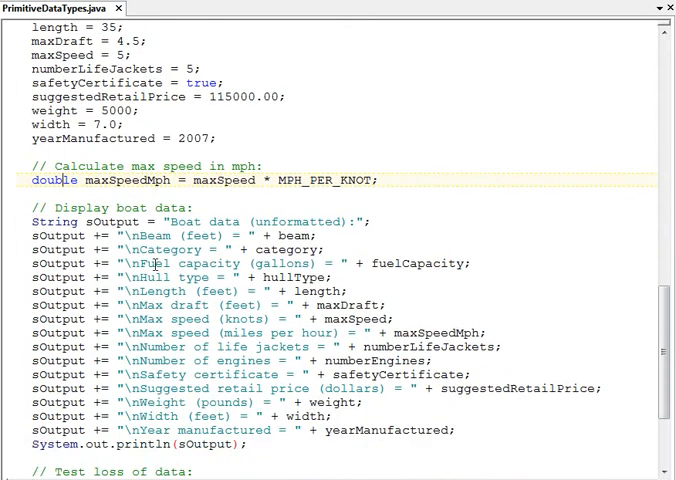
pyautogui.scroll(-3)
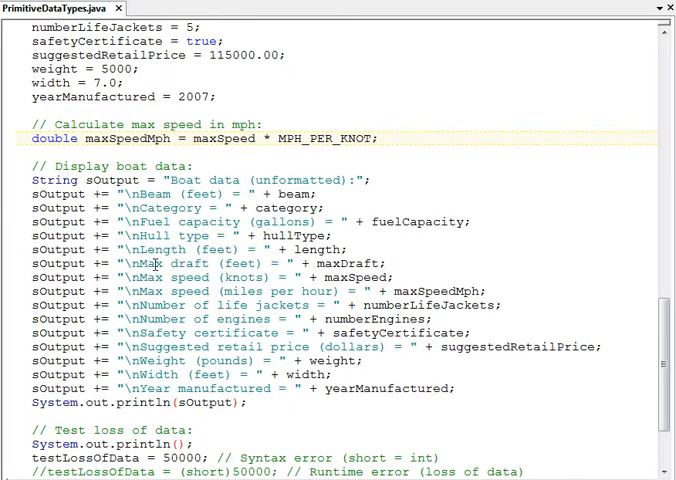
pyautogui.click(63, 138)
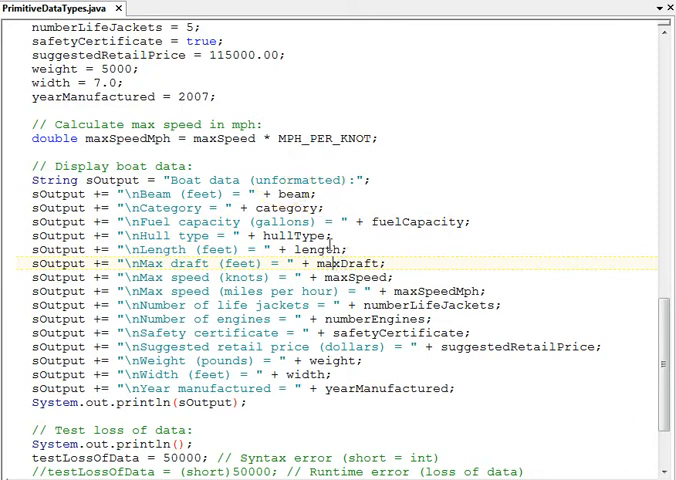
pyautogui.scroll(-3)
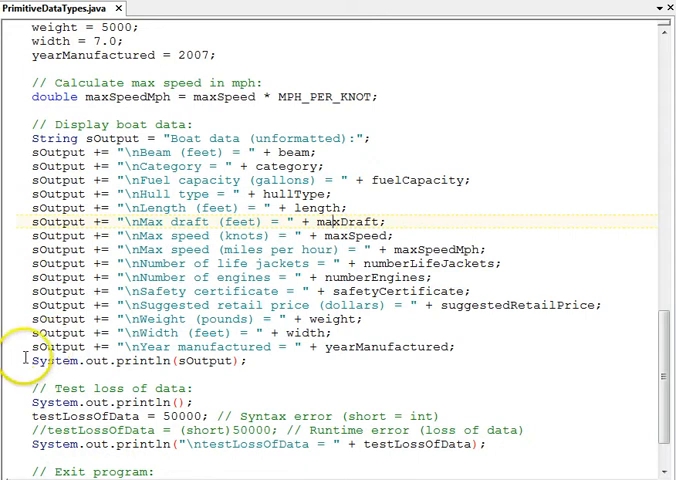
pyautogui.tripleClick(138, 361)
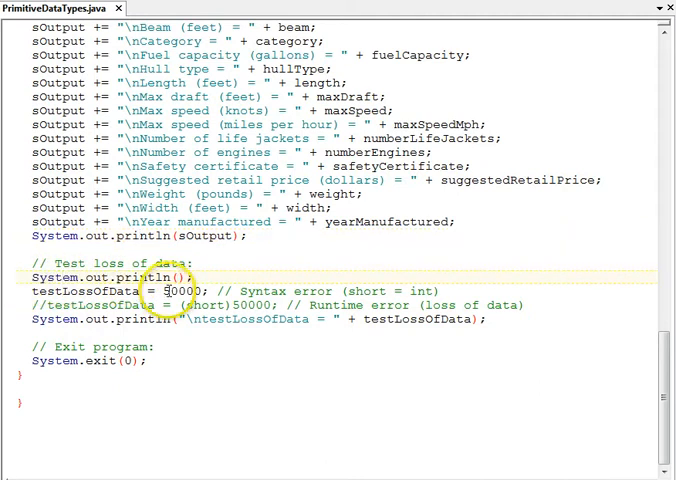
pyautogui.doubleClick(178, 291)
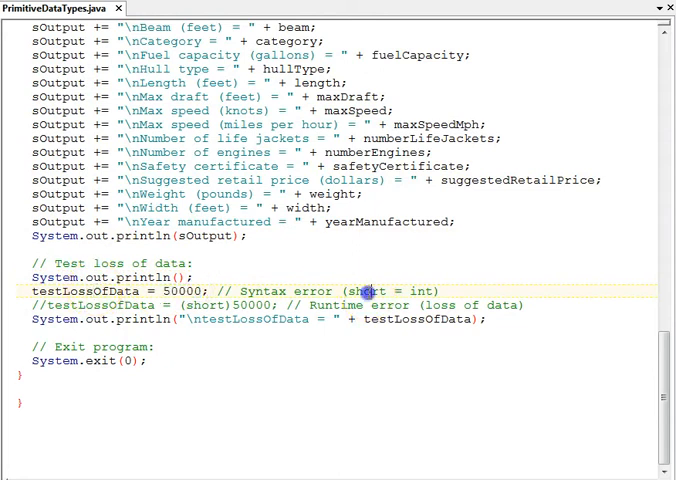
pyautogui.moveTo(420, 291)
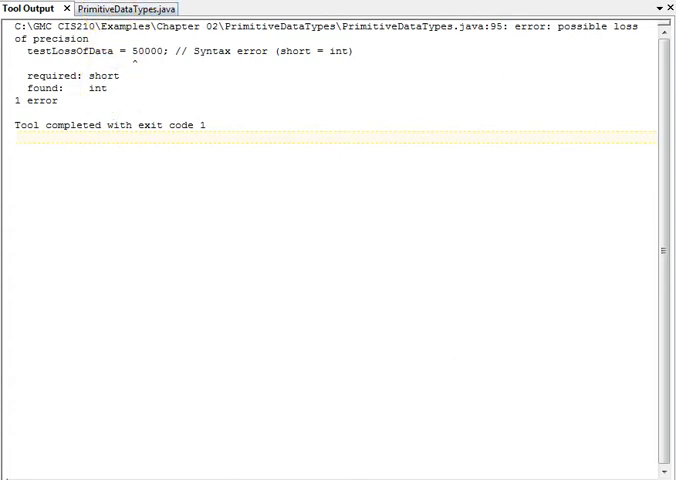
pyautogui.click(124, 8)
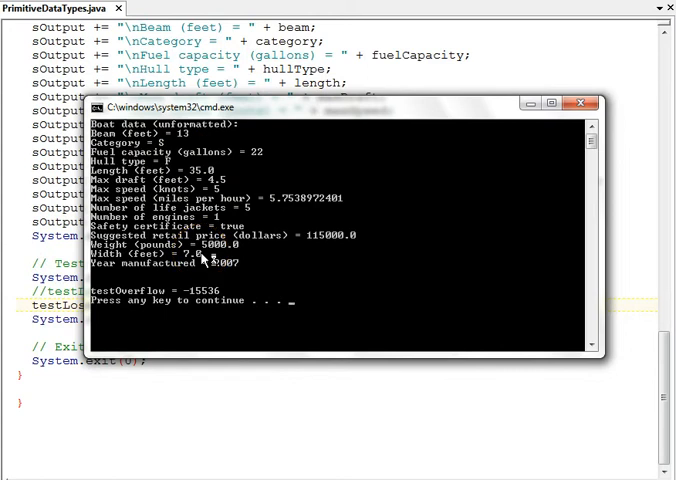
pyautogui.moveTo(200, 167)
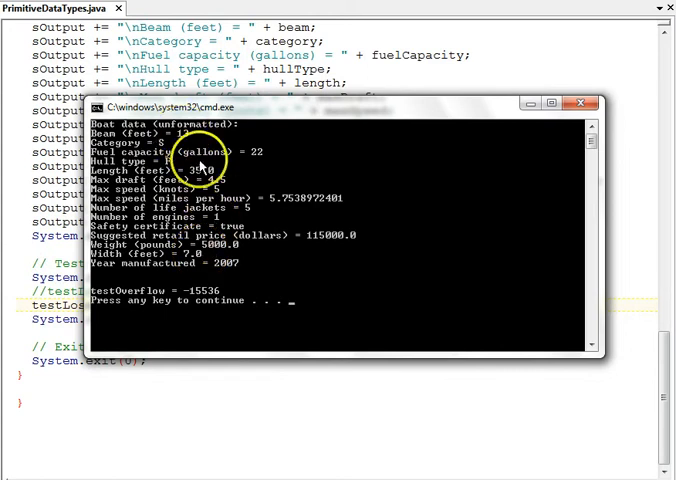
pyautogui.moveTo(210, 250)
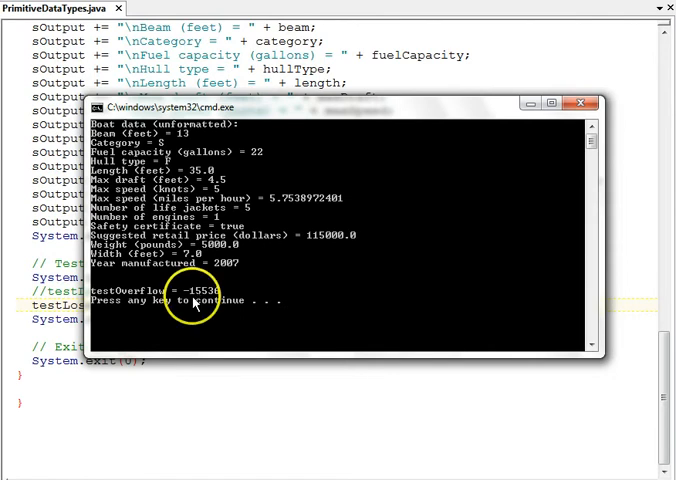
pyautogui.moveTo(198, 298)
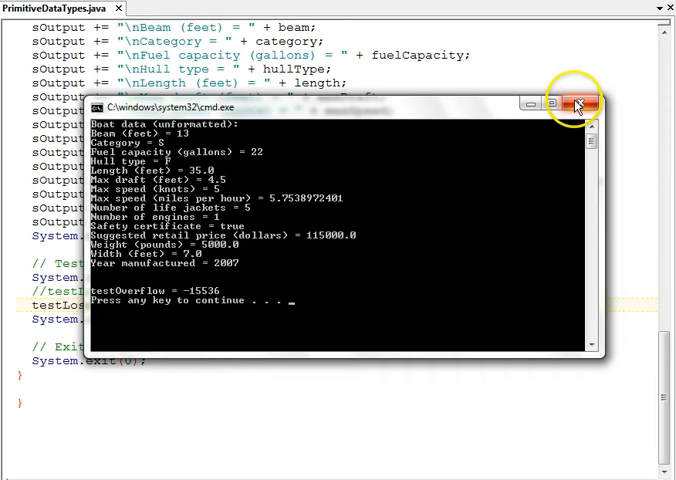
# Close the Command Prompt window showing the boat-data output with testOverflow = -15536
pyautogui.click(579, 104)
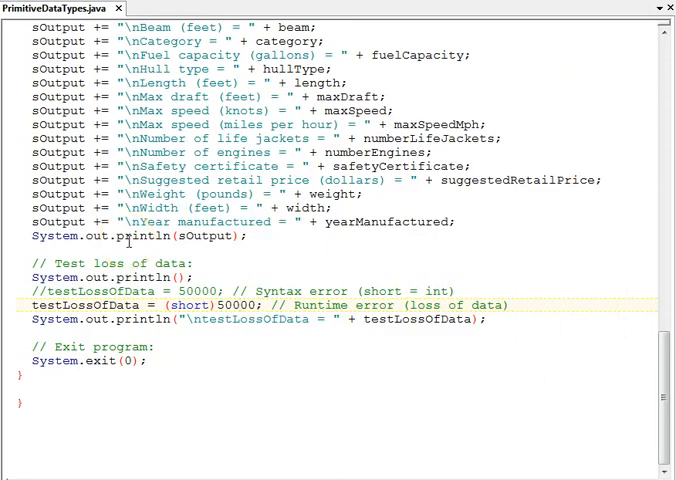
pyautogui.scroll(-3)
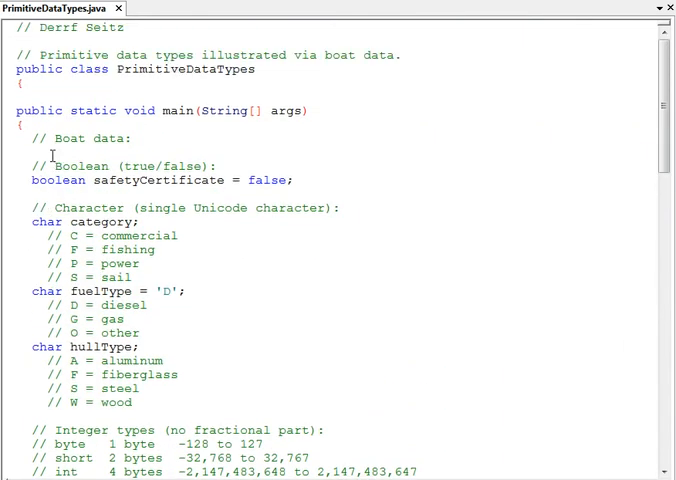
pyautogui.click(95, 180)
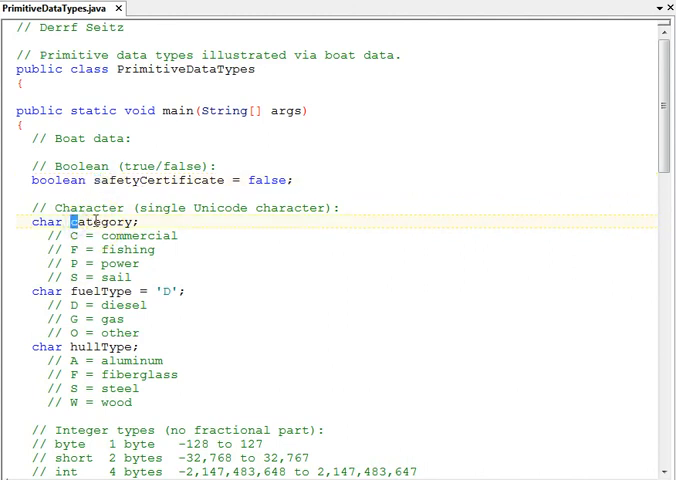
pyautogui.scroll(-3)
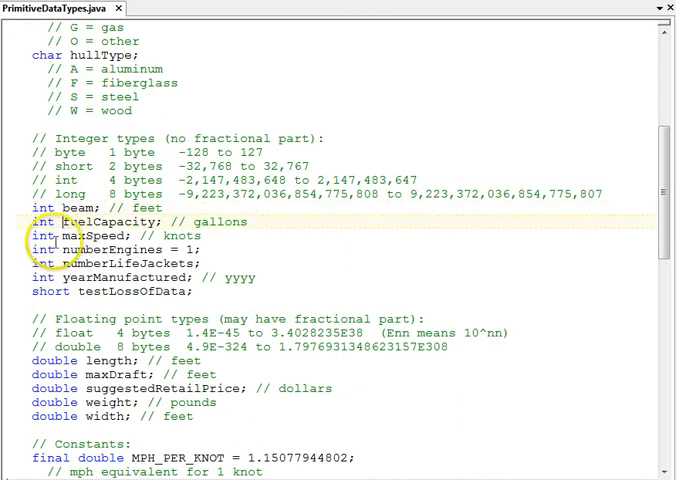
pyautogui.scroll(-3)
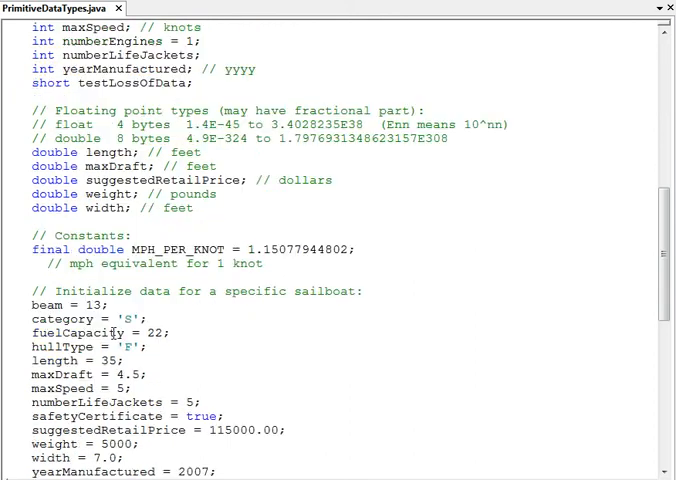
pyautogui.scroll(-3)
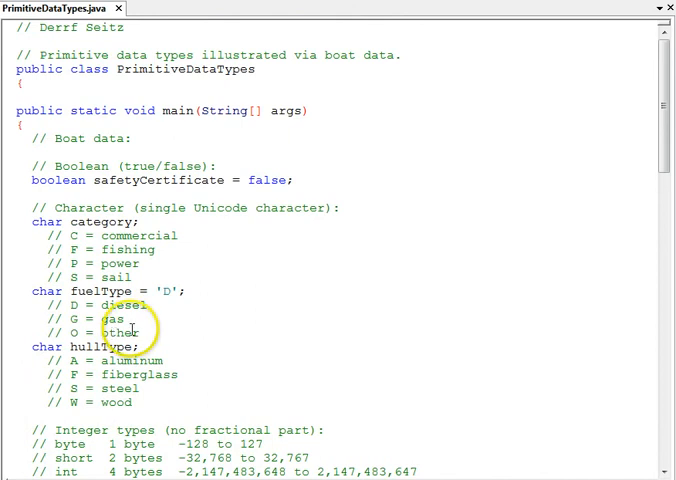
pyautogui.scroll(-3)
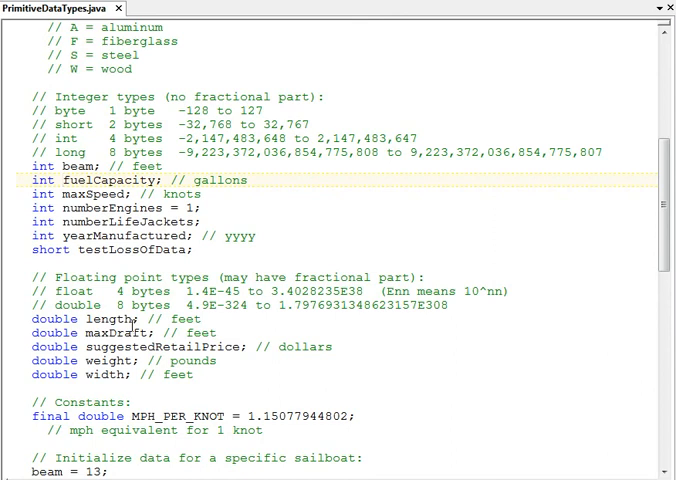
pyautogui.scroll(3)
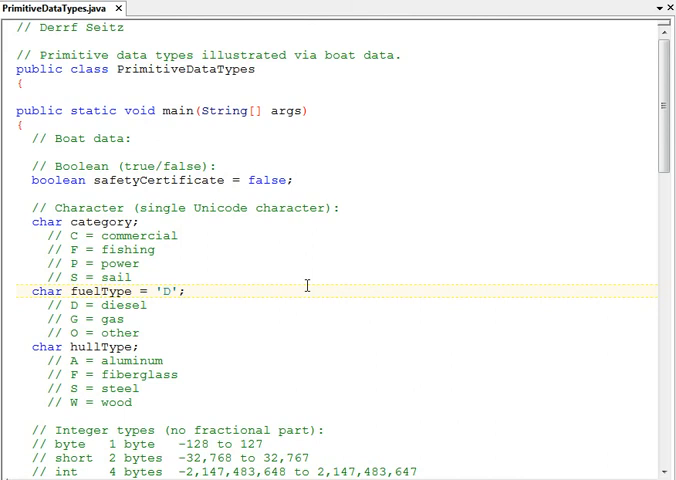
pyautogui.scroll(-3)
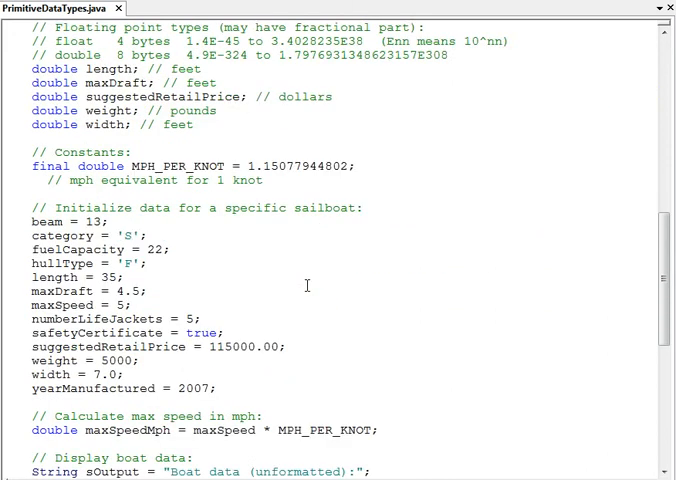
pyautogui.scroll(-3)
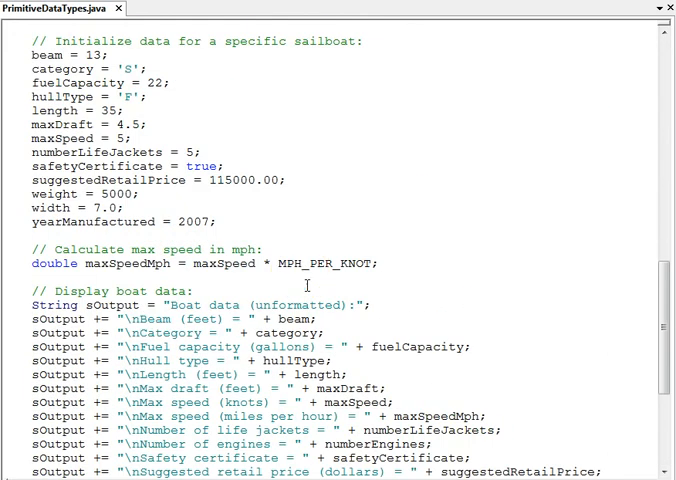